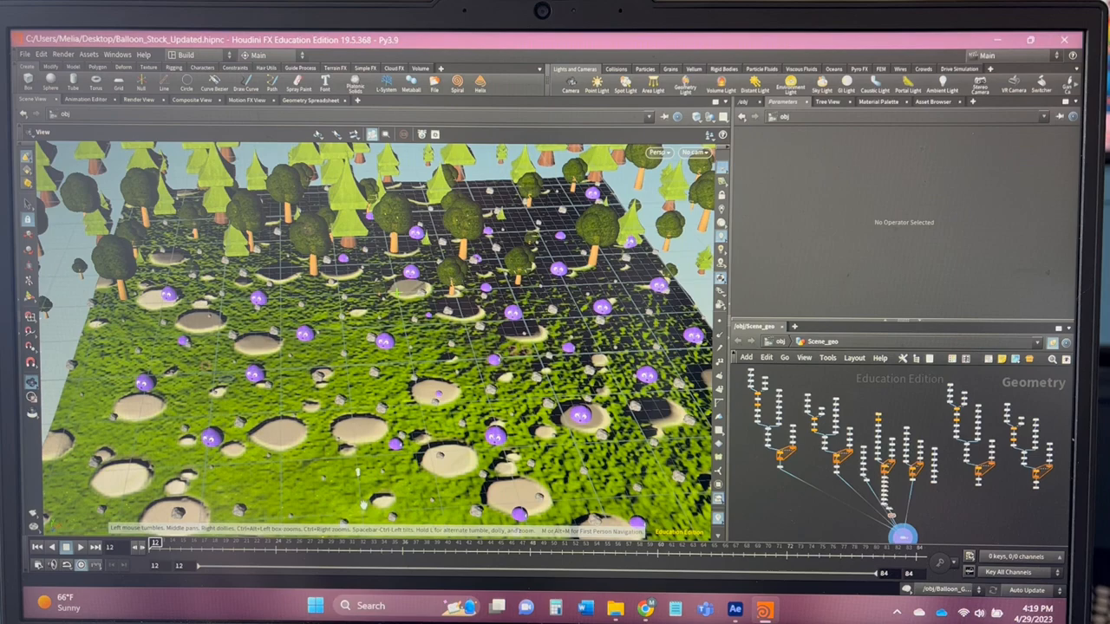
mouse_move(217, 346)
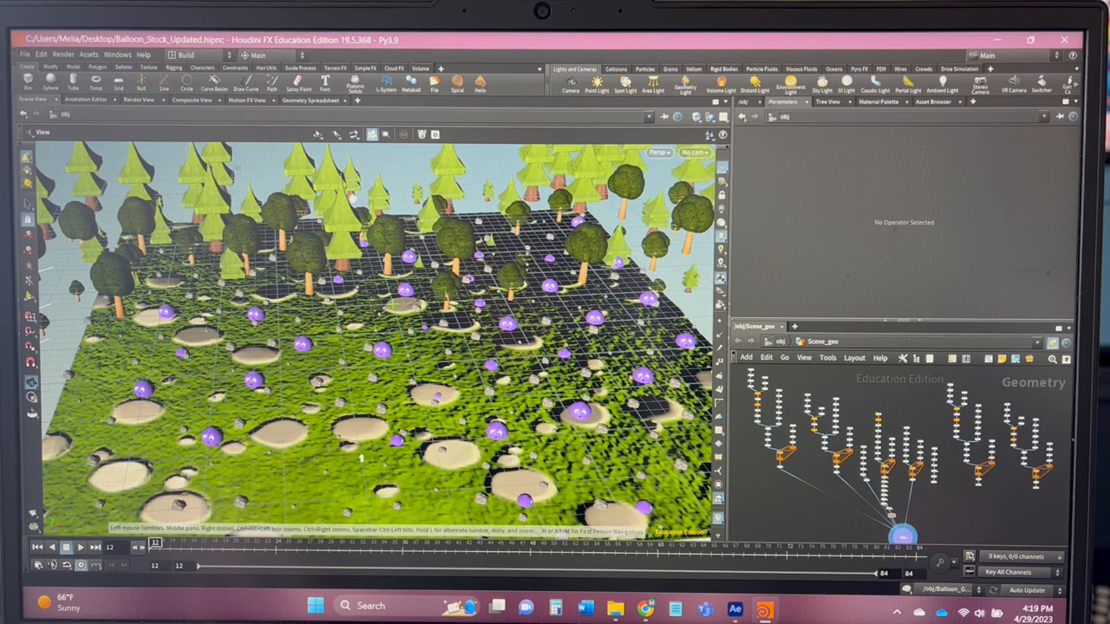
mouse_move(416, 379)
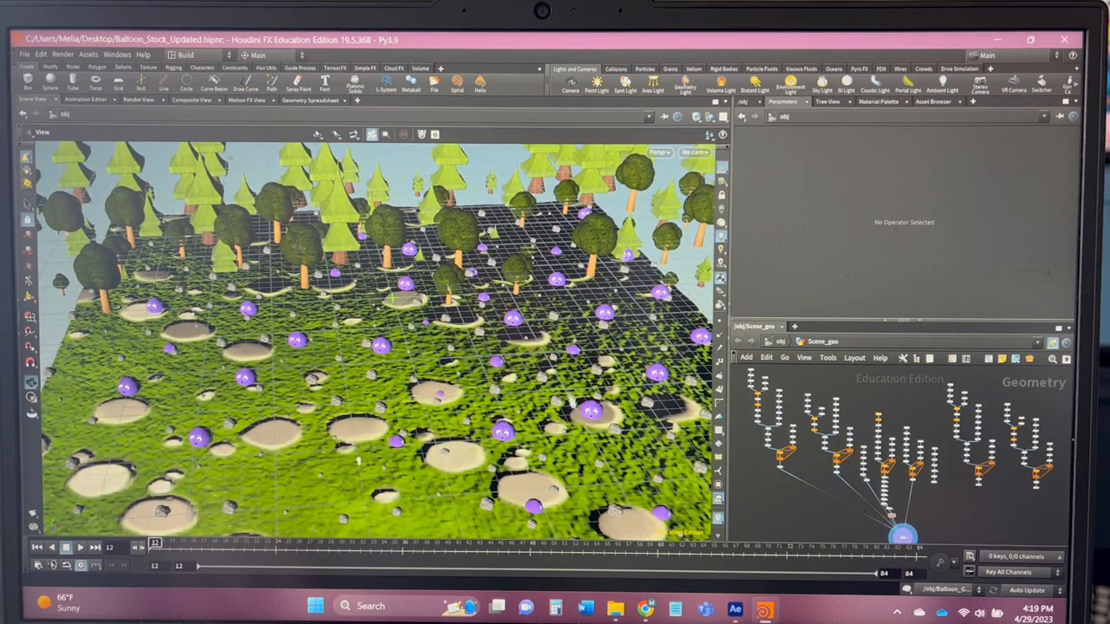
- Bring up the Balloon_Stock_Updated composition and play the camera move past trees toward the balloon
left_click(734, 606)
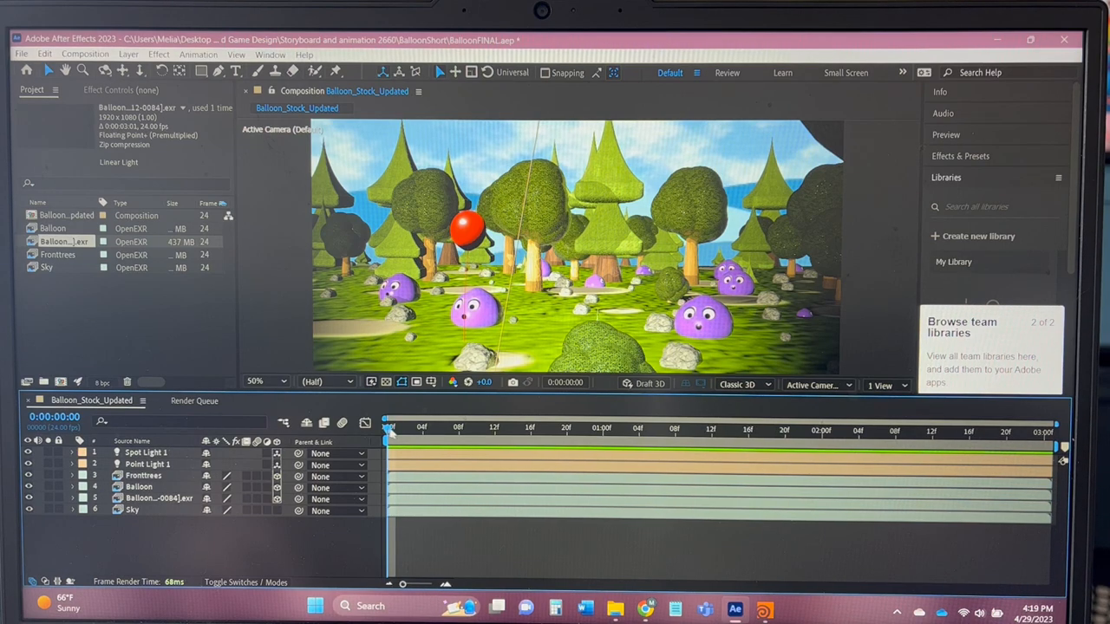
left_click(789, 431)
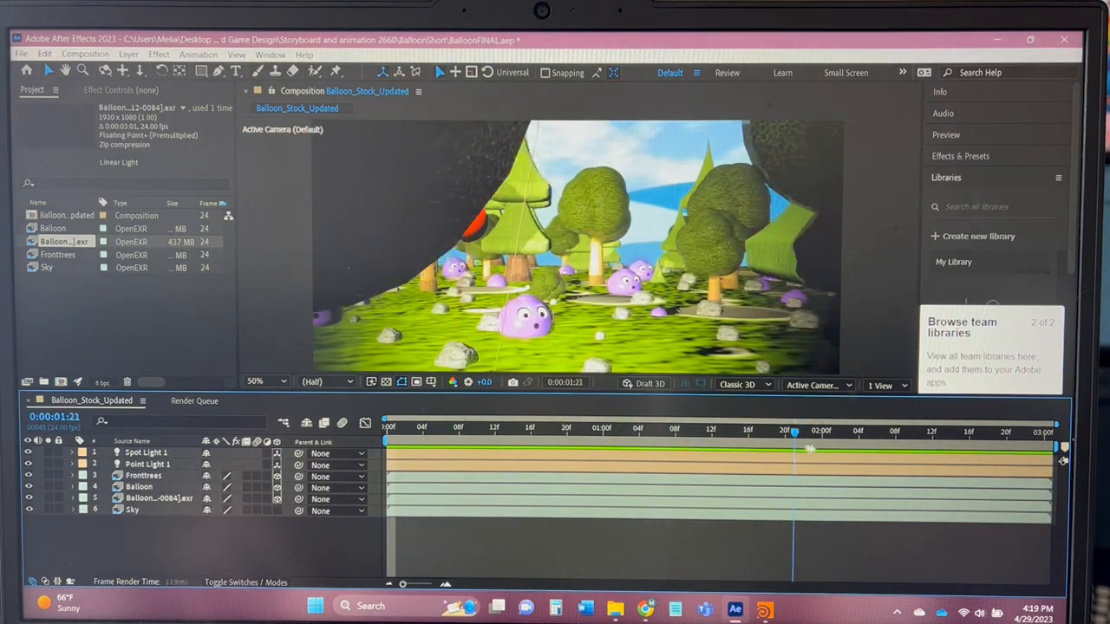
left_click(469, 427)
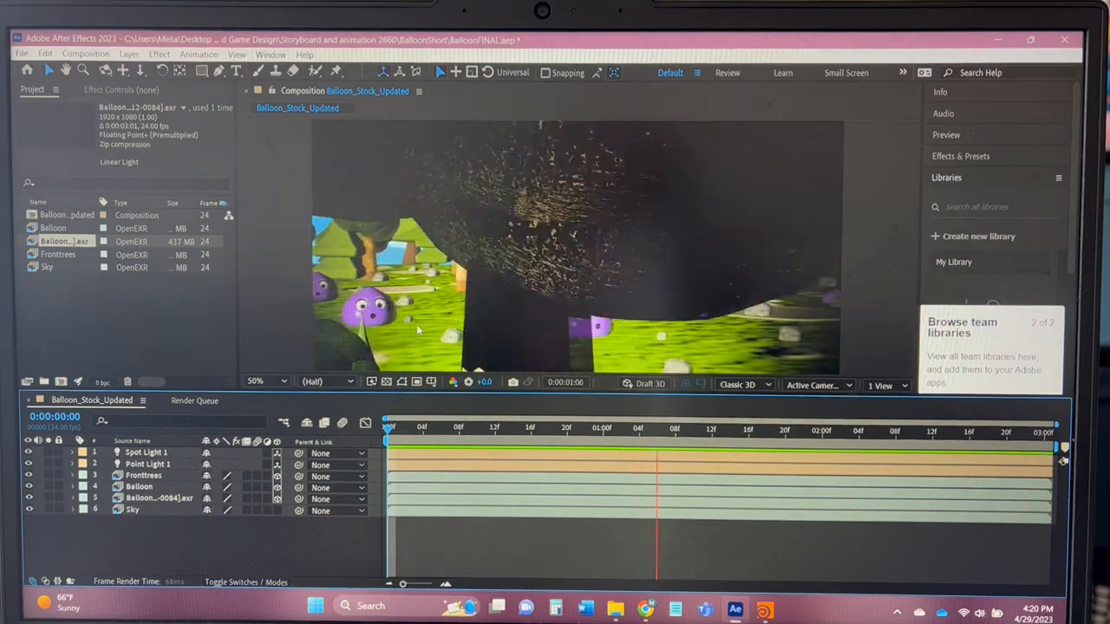
left_click(416, 431)
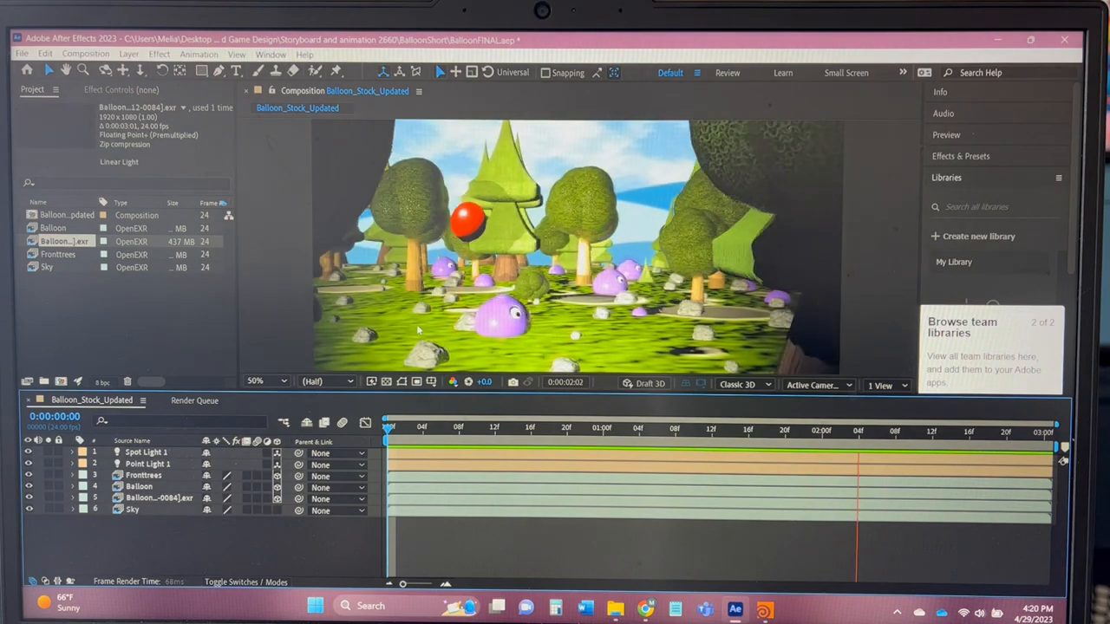
- Replay the balloon composition preview and stop it
left_click(540, 431)
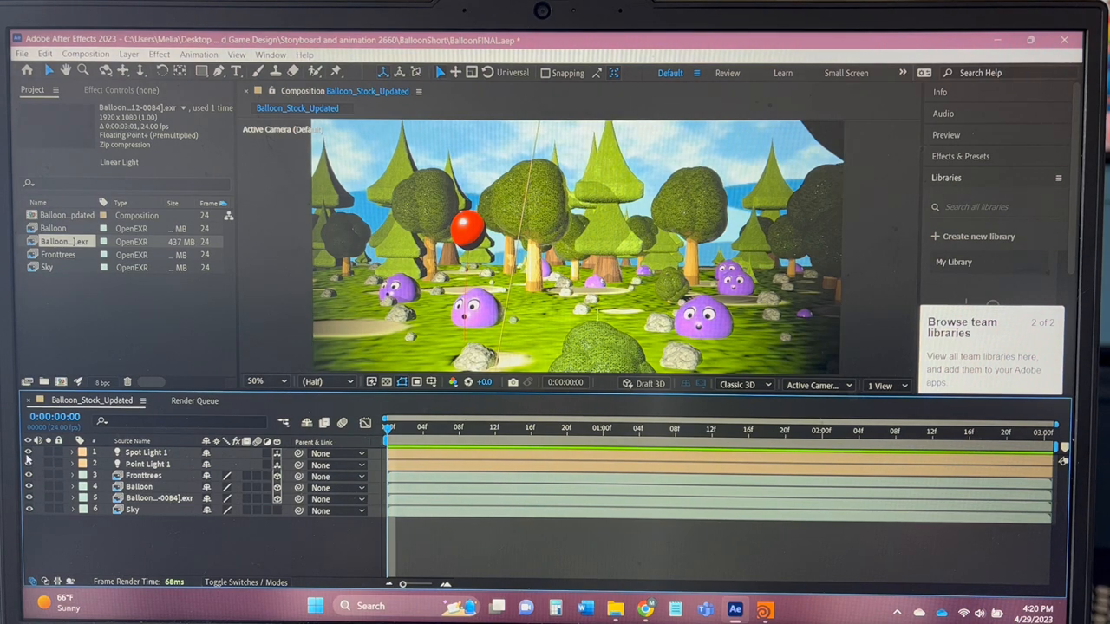
left_click(29, 453)
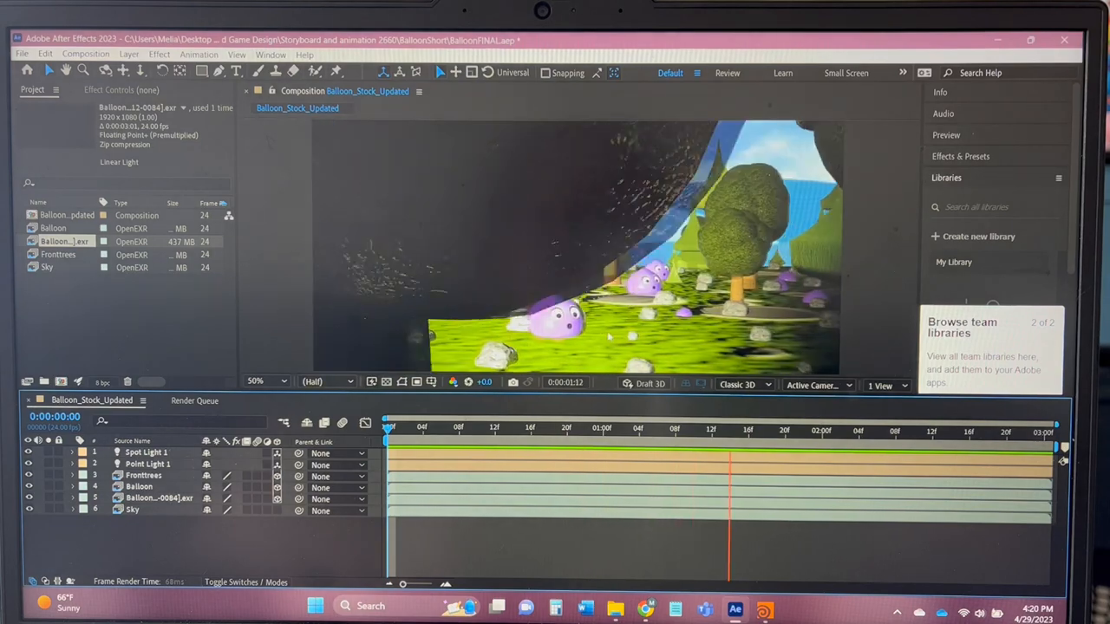
left_click(451, 425)
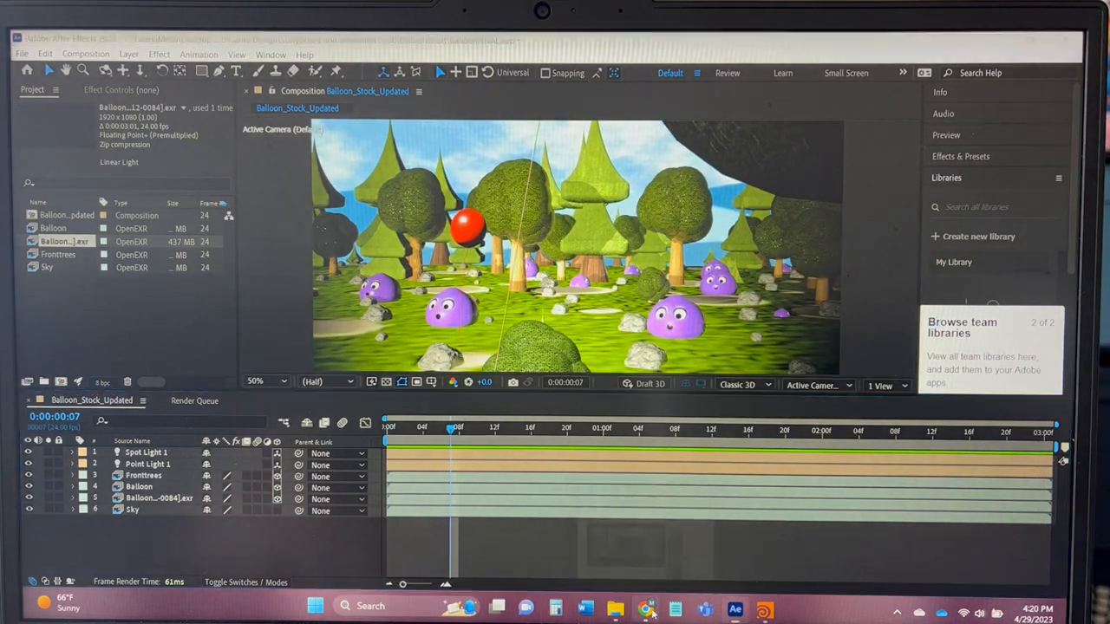
- Switch to the Final Balloon Short video playing on YouTube
left_click(646, 607)
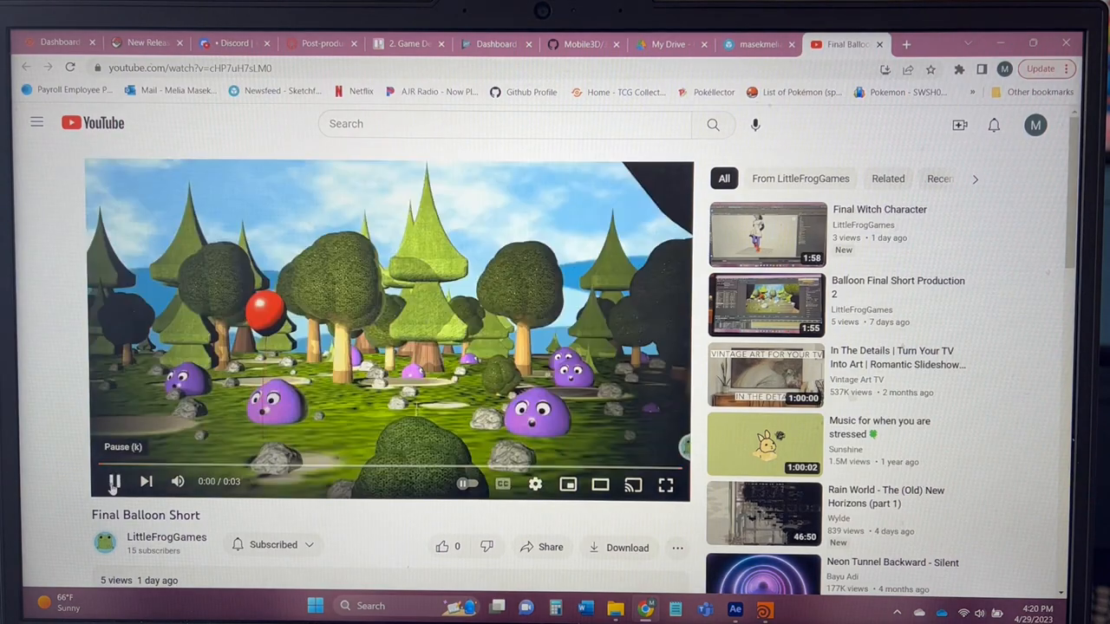